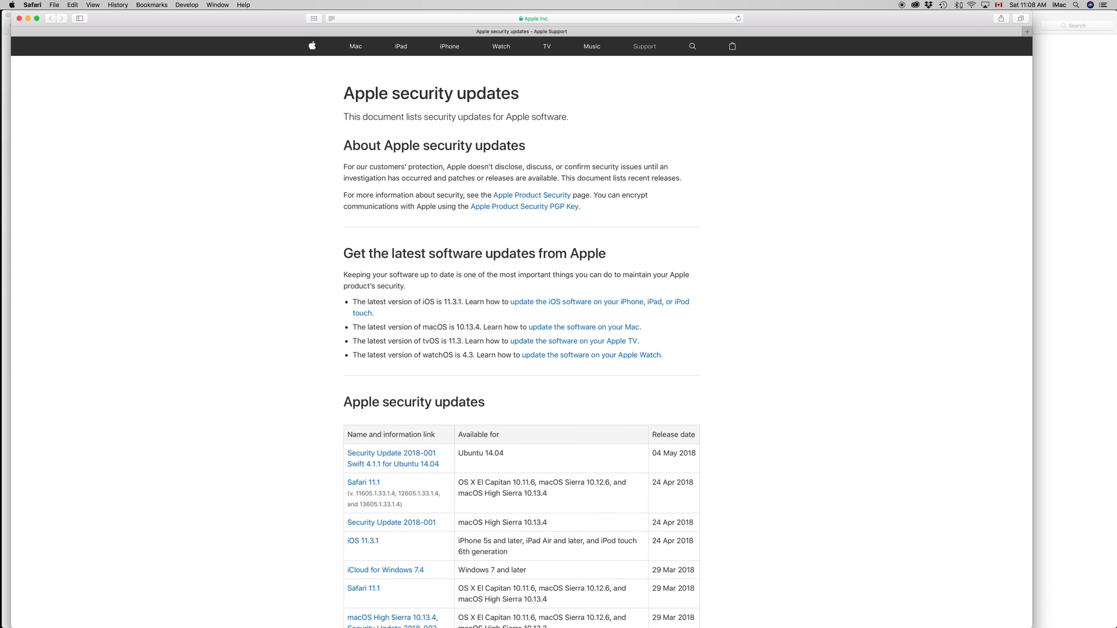
mouse_move(563, 608)
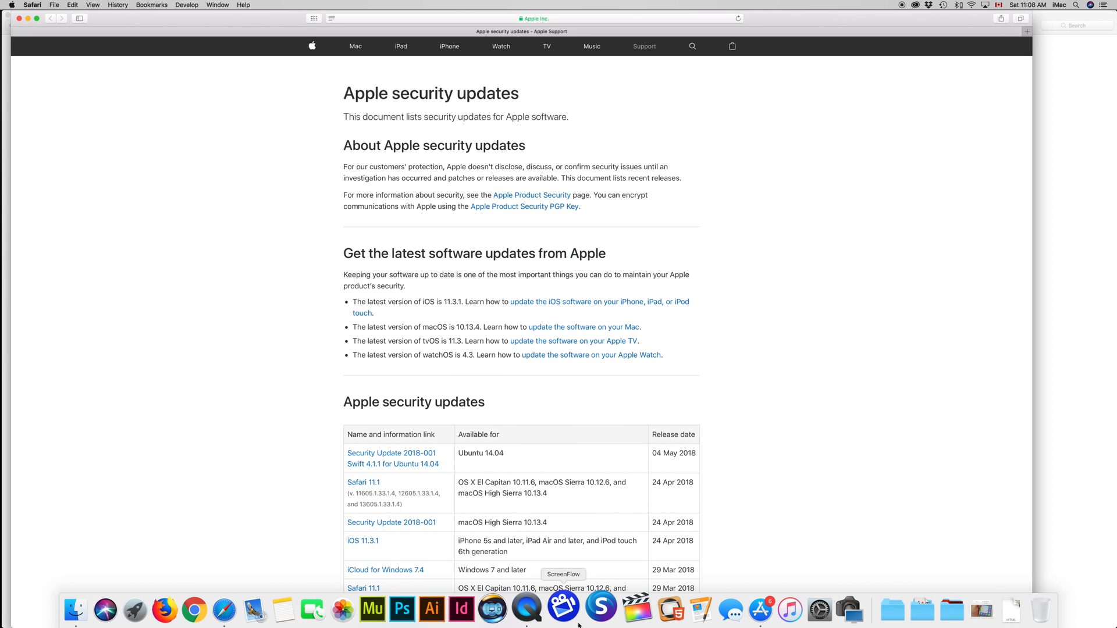
mouse_move(741, 608)
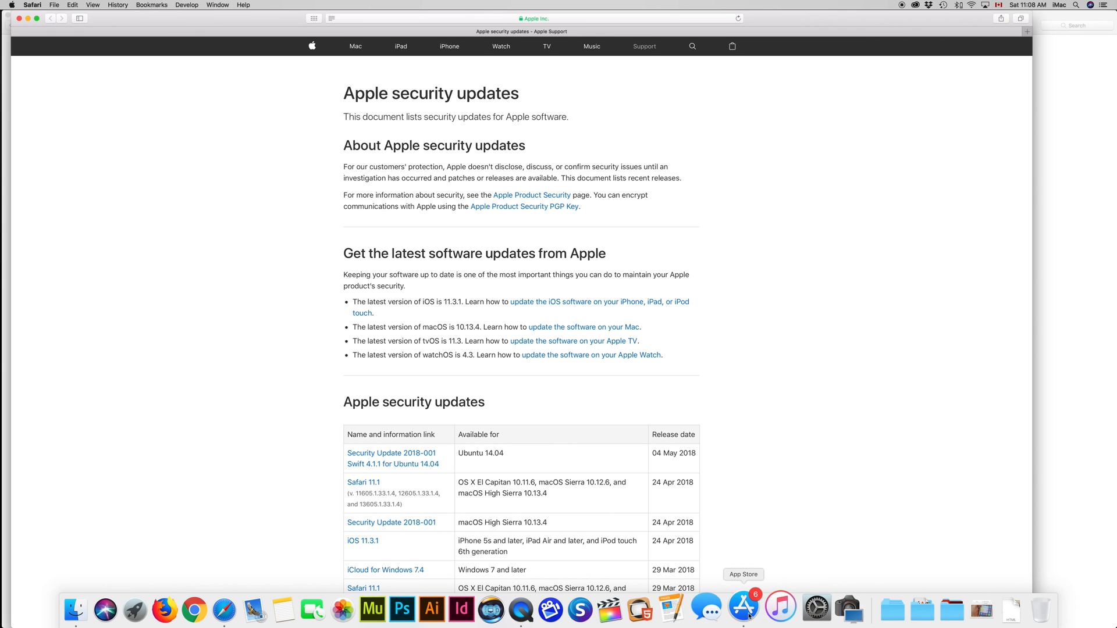
Search Spotlight for "app Store" so the App Store application appears as the top result
scroll("down", 3)
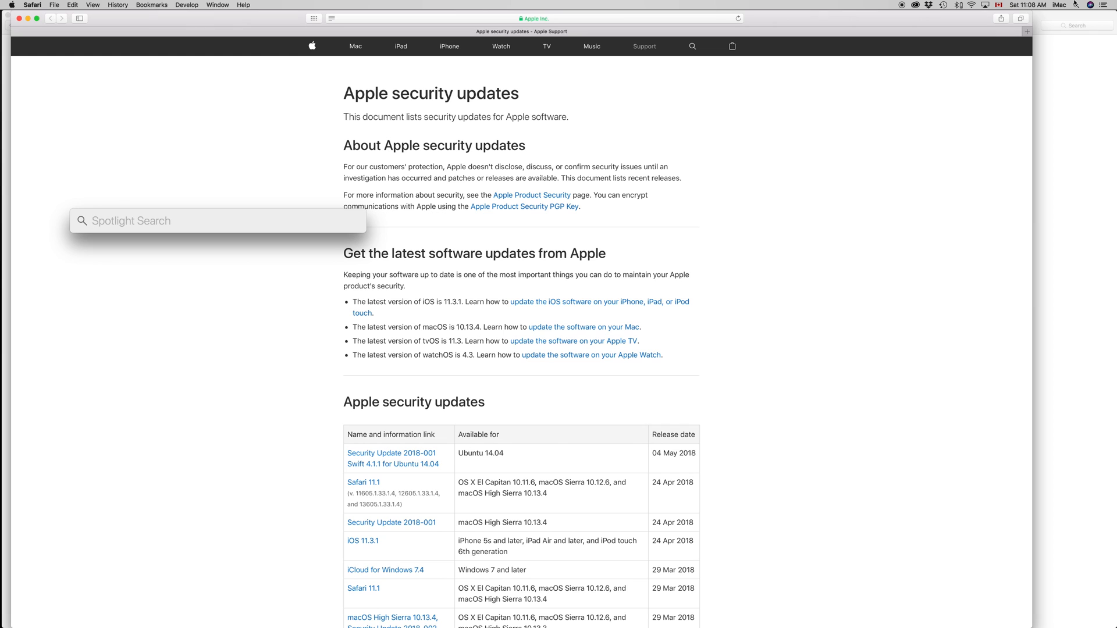
type("app Store")
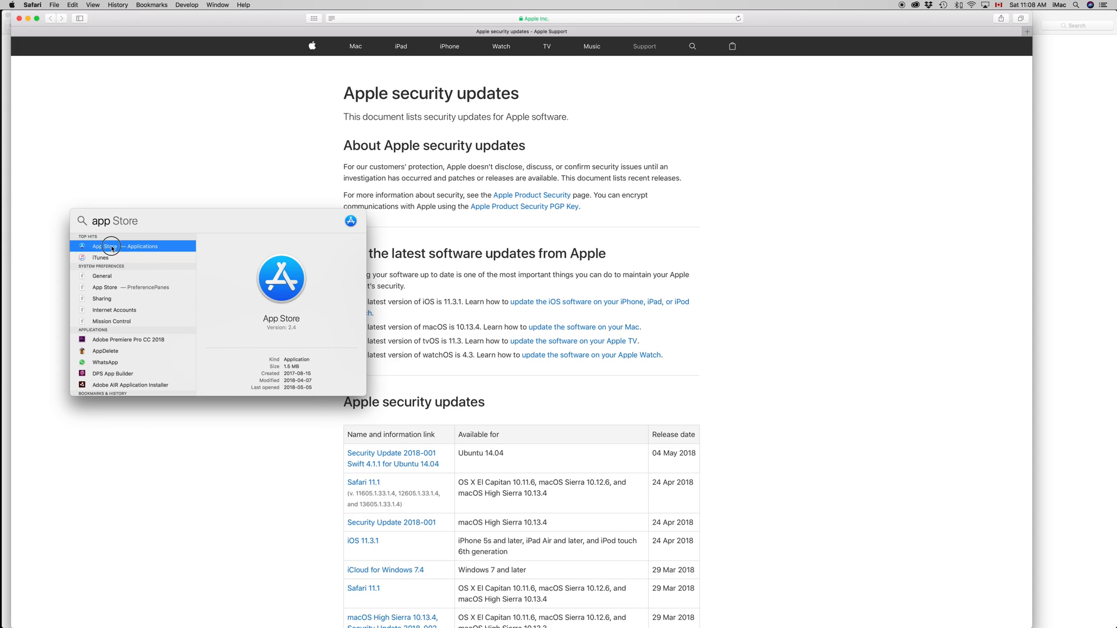
Launch App Store from the Spotlight results, landing on the Updates list
left_click(114, 245)
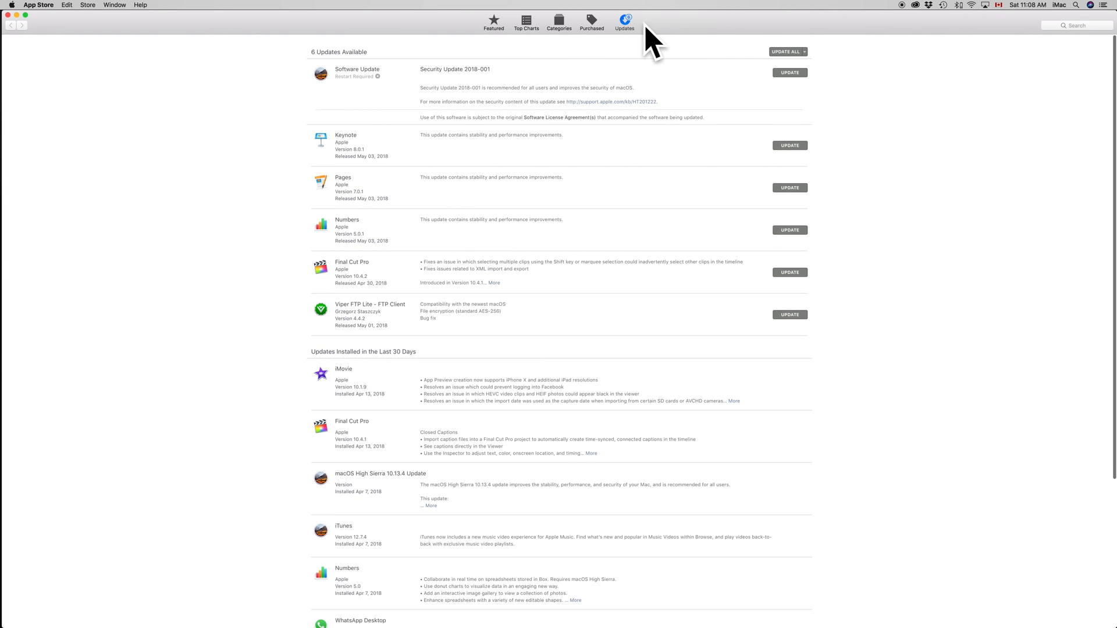
mouse_move(627, 20)
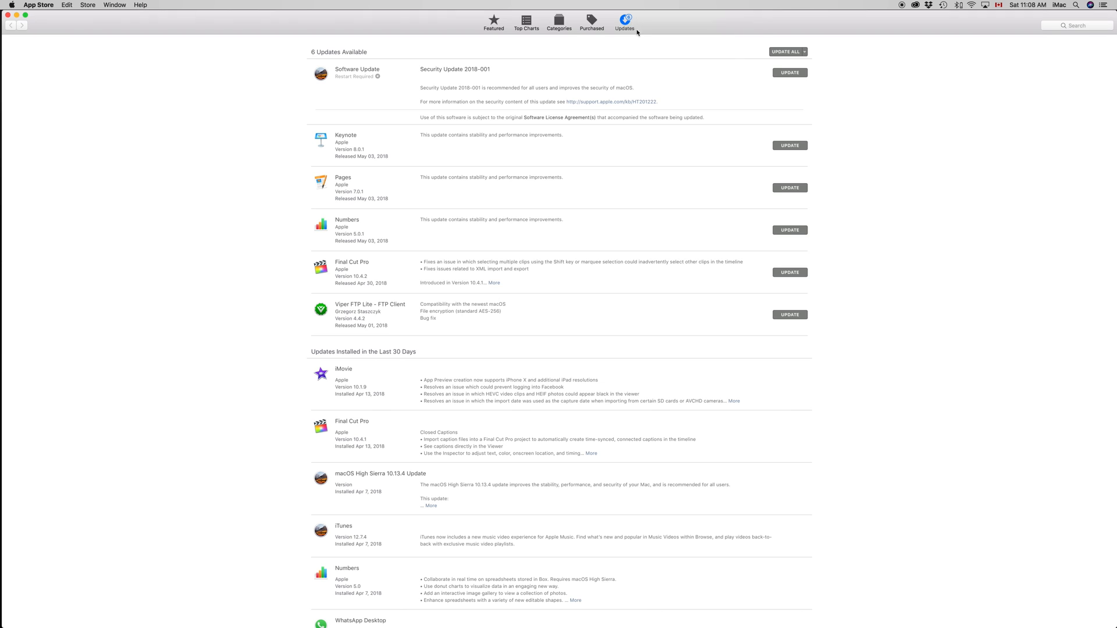
mouse_move(644, 24)
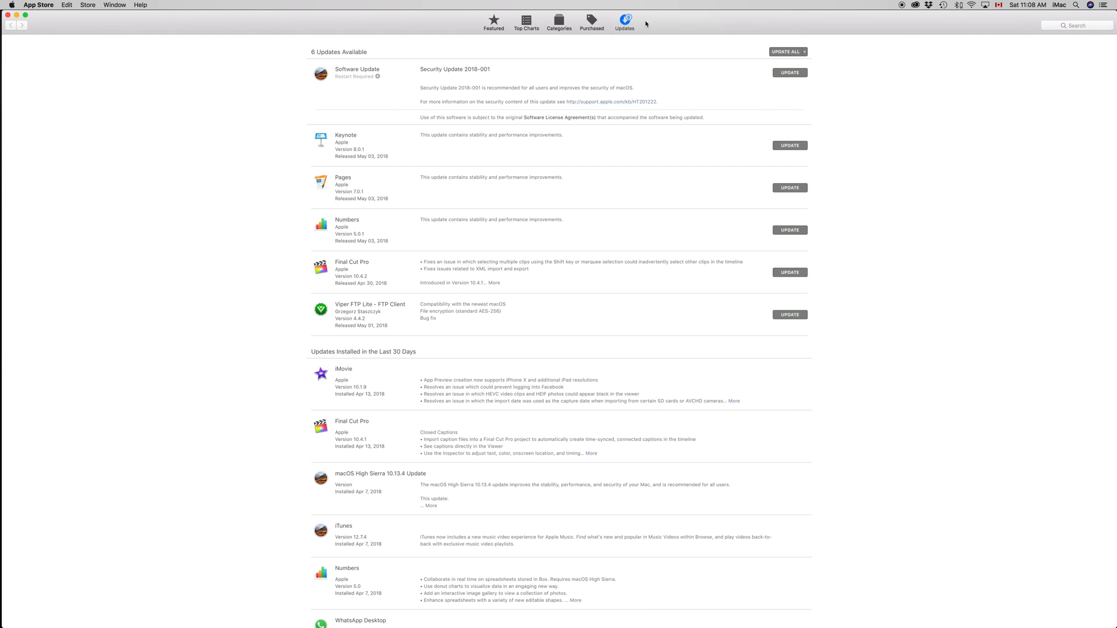
mouse_move(357, 160)
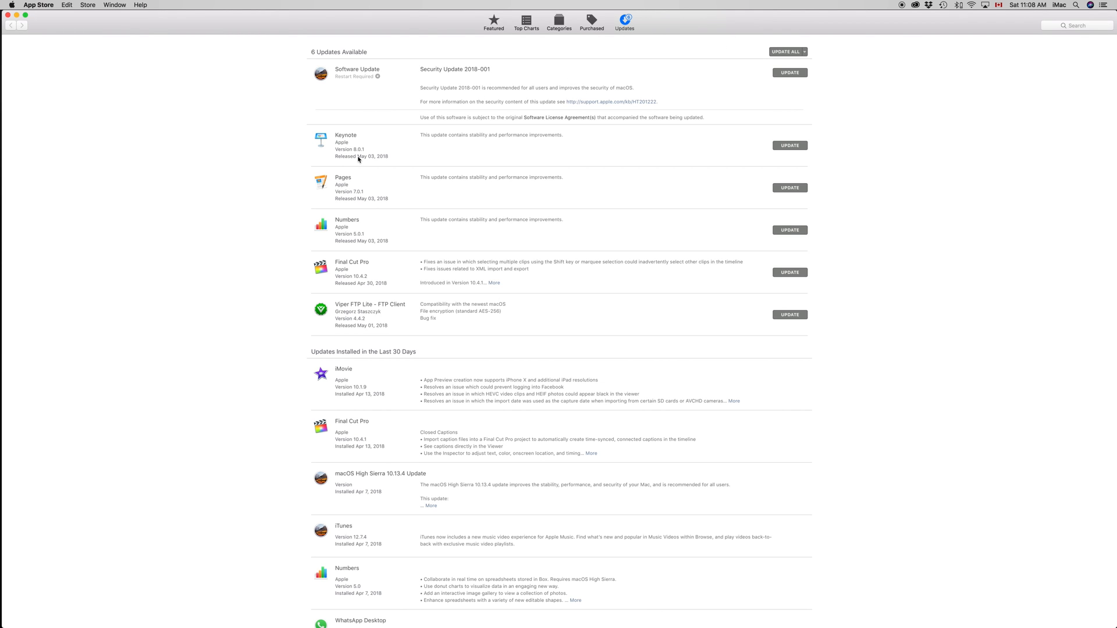
mouse_move(465, 138)
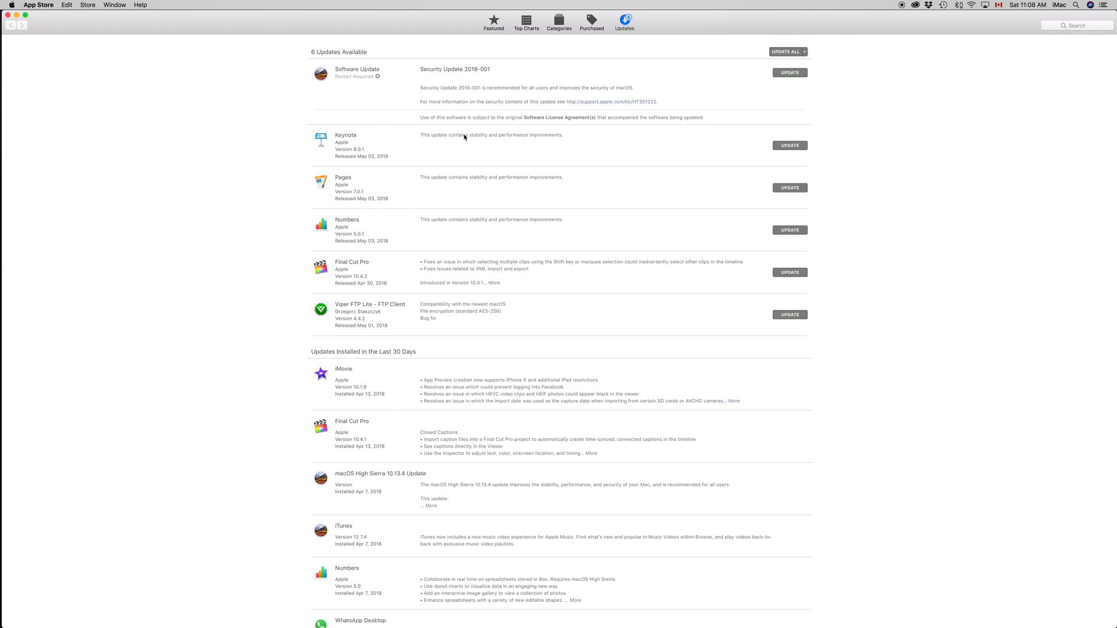
mouse_move(487, 194)
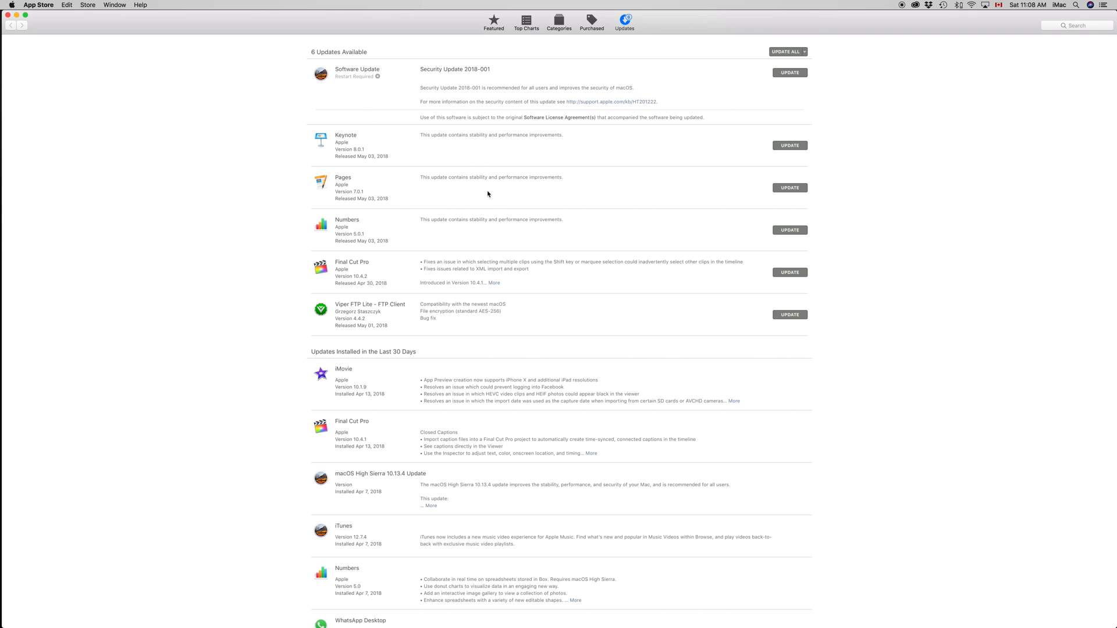
mouse_move(491, 191)
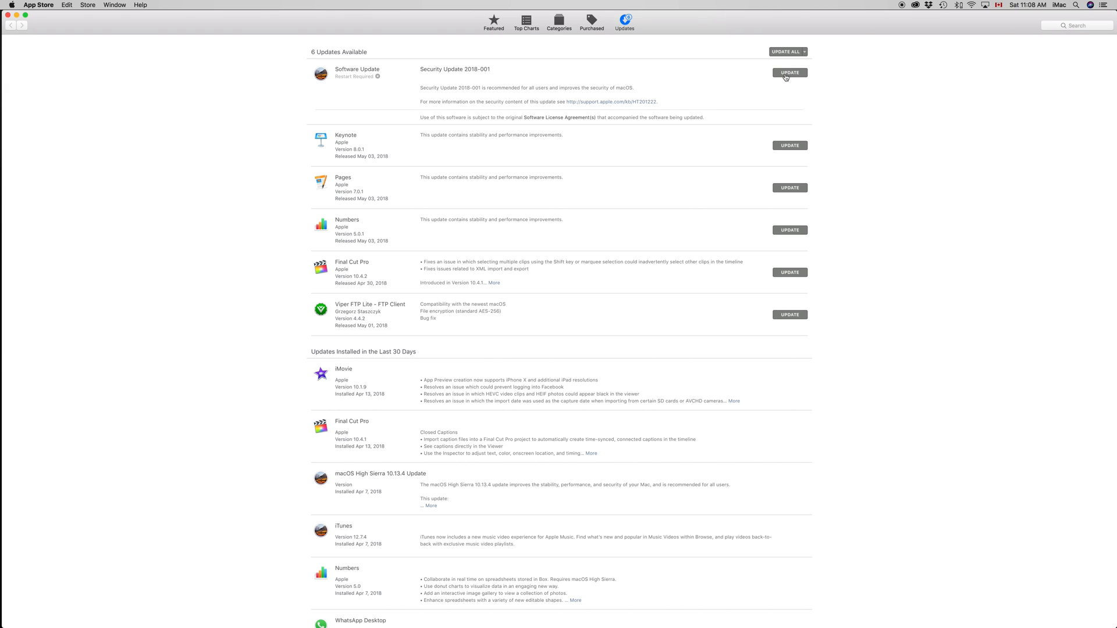
Start Security Update 2018-001 and agree to Download & Restart when prompted
left_click(789, 72)
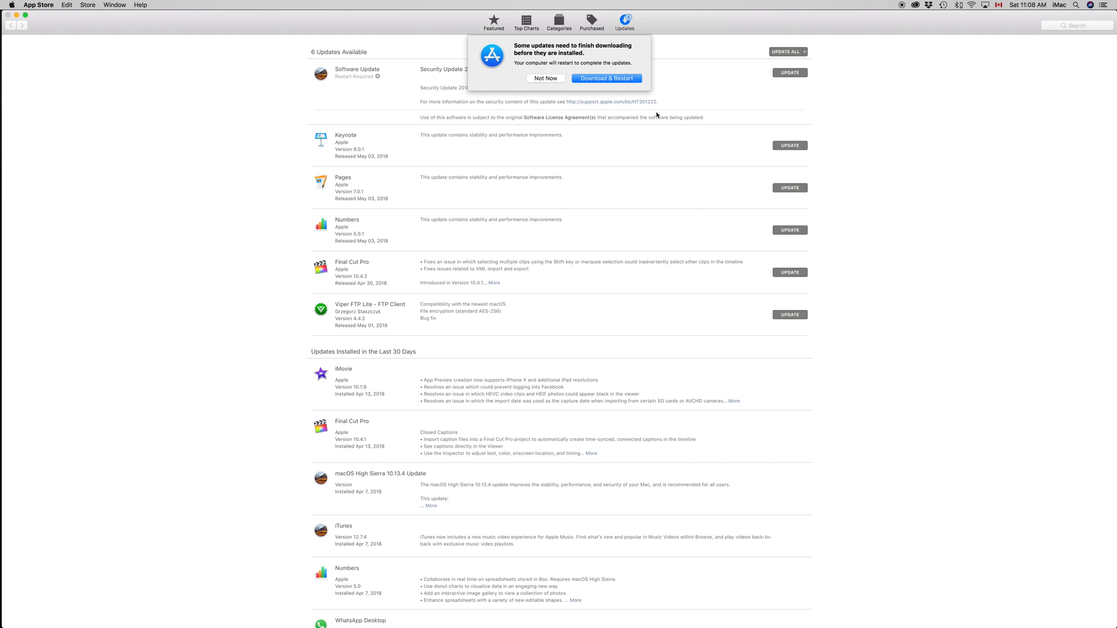
mouse_move(585, 83)
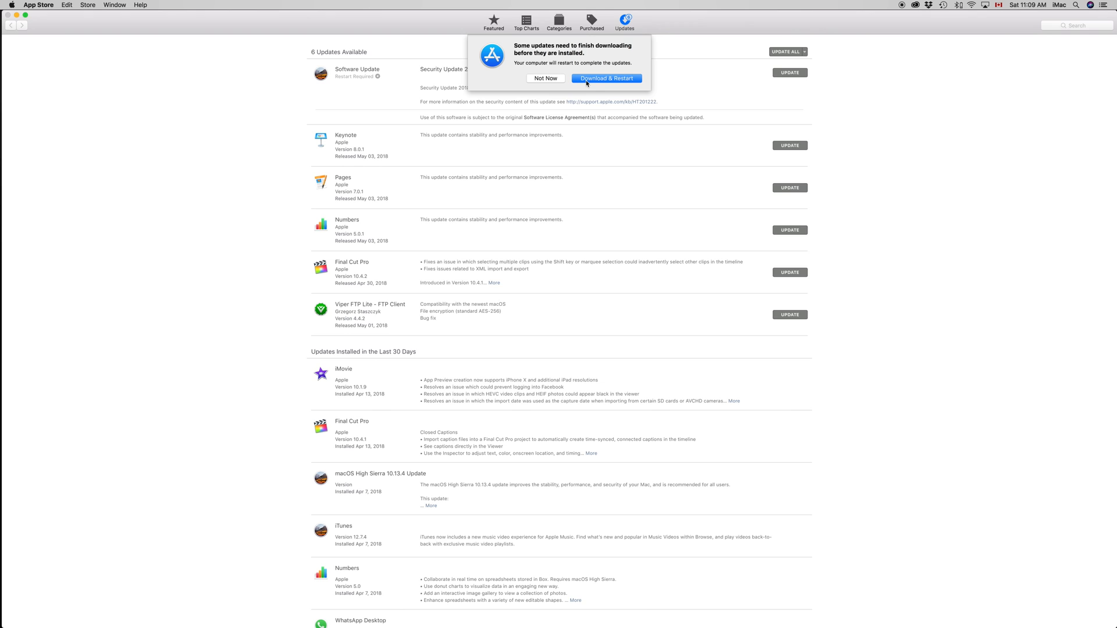
left_click(605, 78)
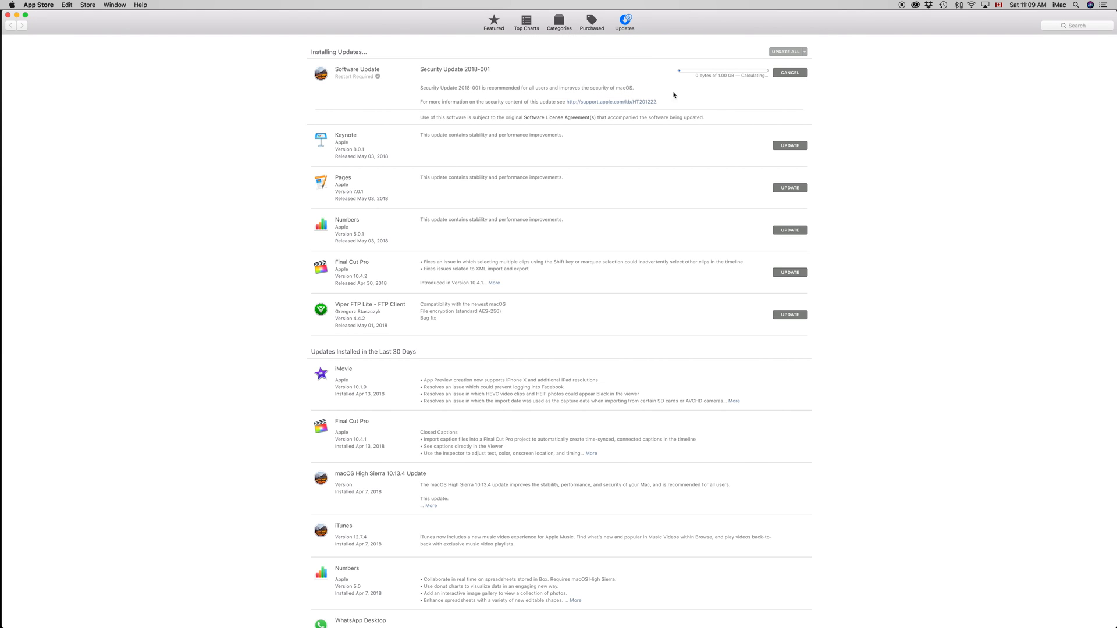
mouse_move(722, 100)
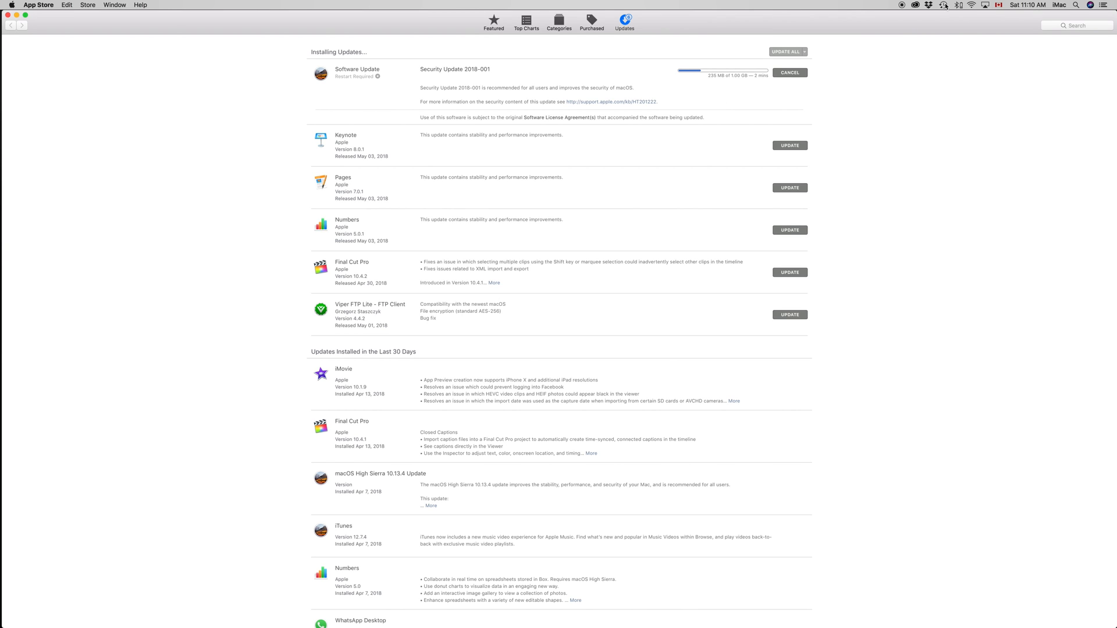
Open Time Machine preferences from the menu bar to see the backup in progress
left_click(941, 4)
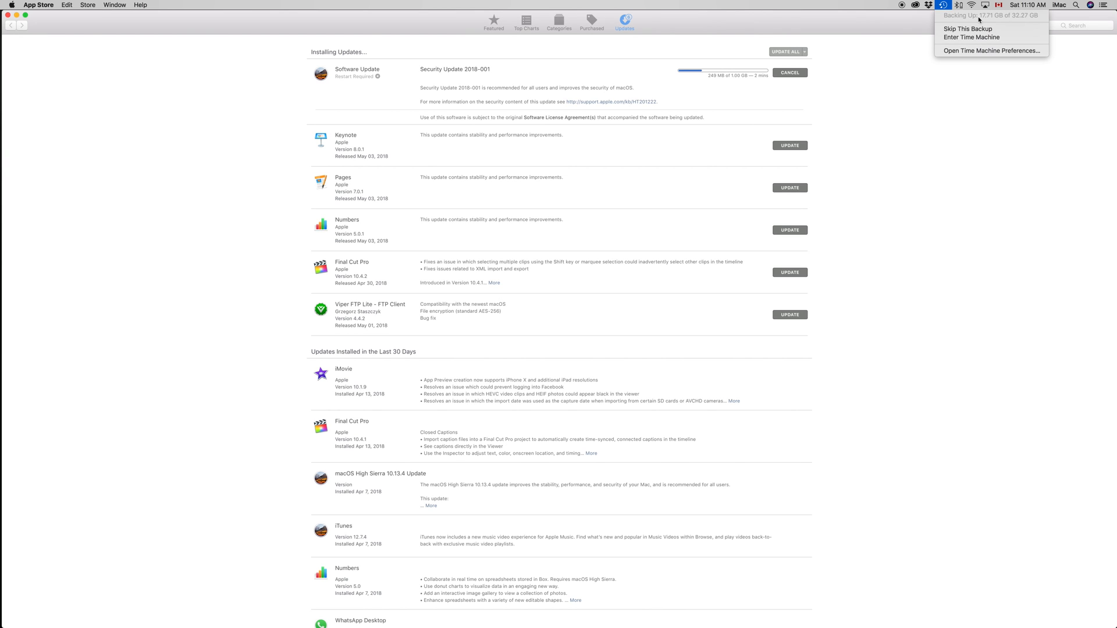
mouse_move(970, 37)
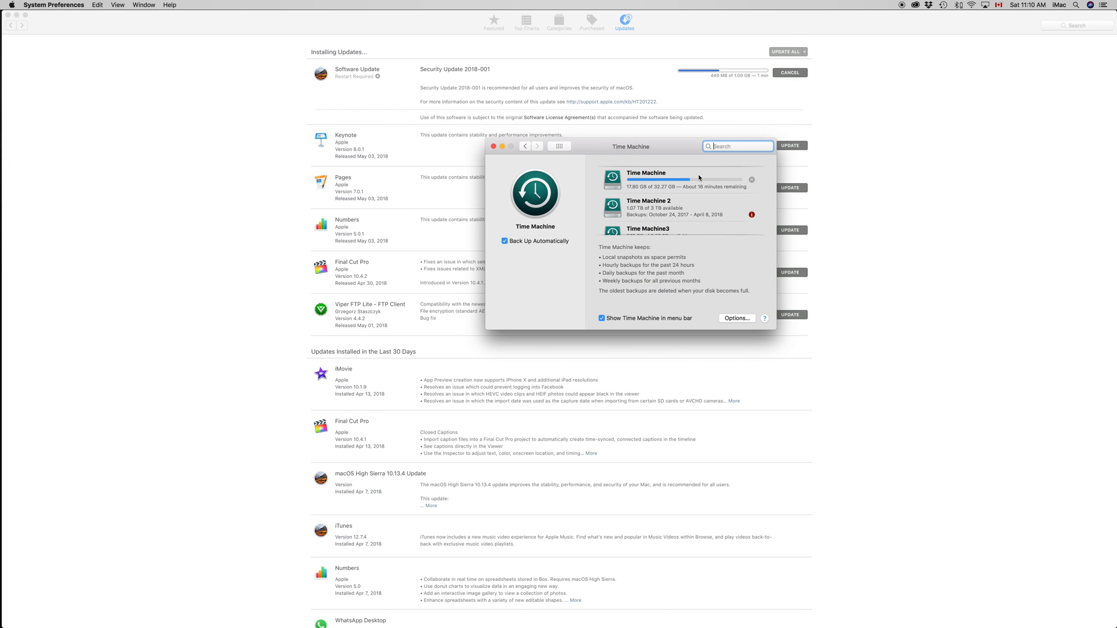
Leave the Time Machine preferences and return to the App Store download, now around 630 MB of 1 GB
scroll("down", 3)
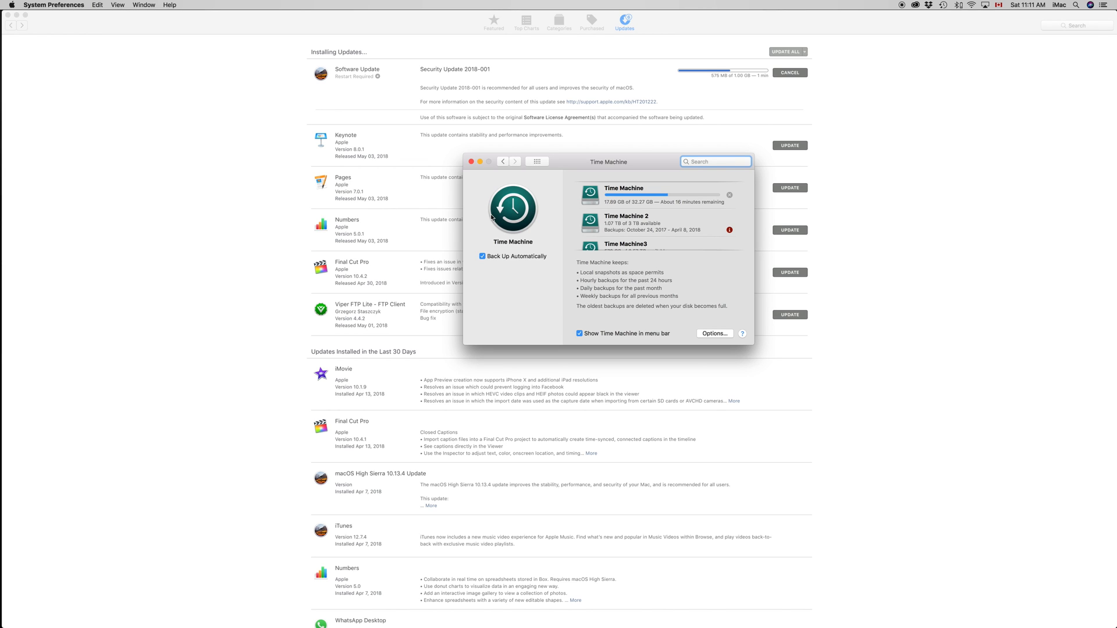
left_click(715, 161)
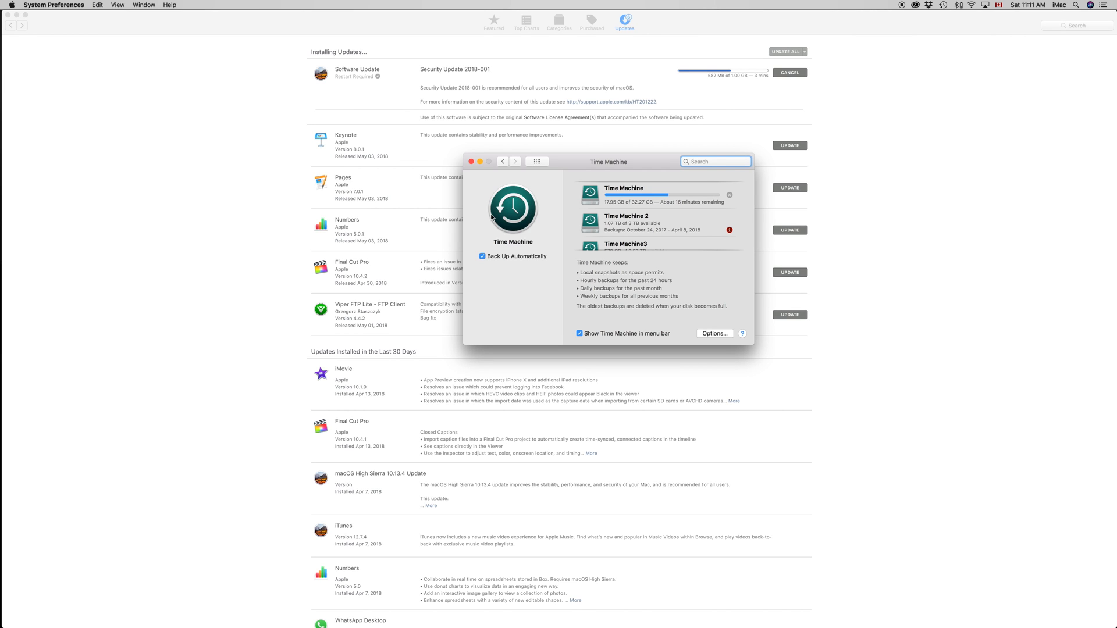
left_click(716, 162)
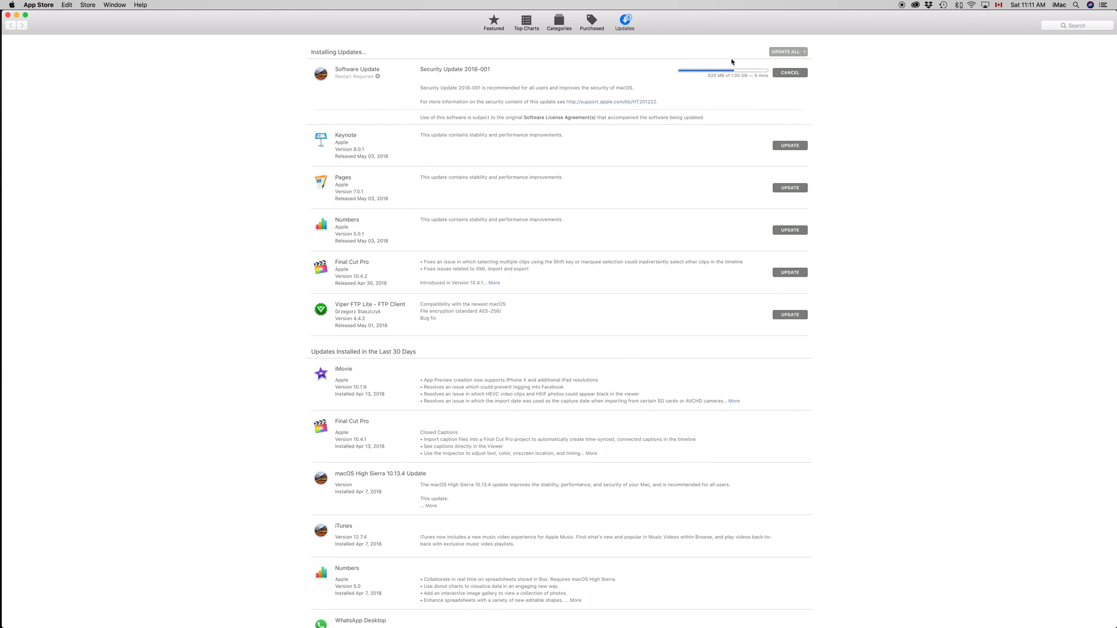
mouse_move(799, 81)
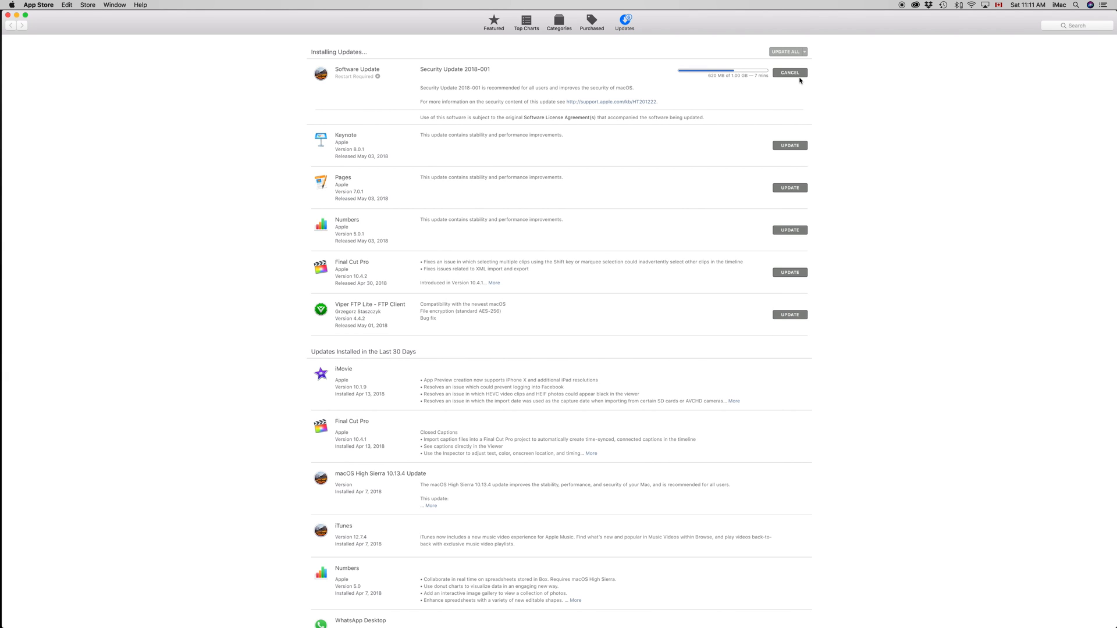